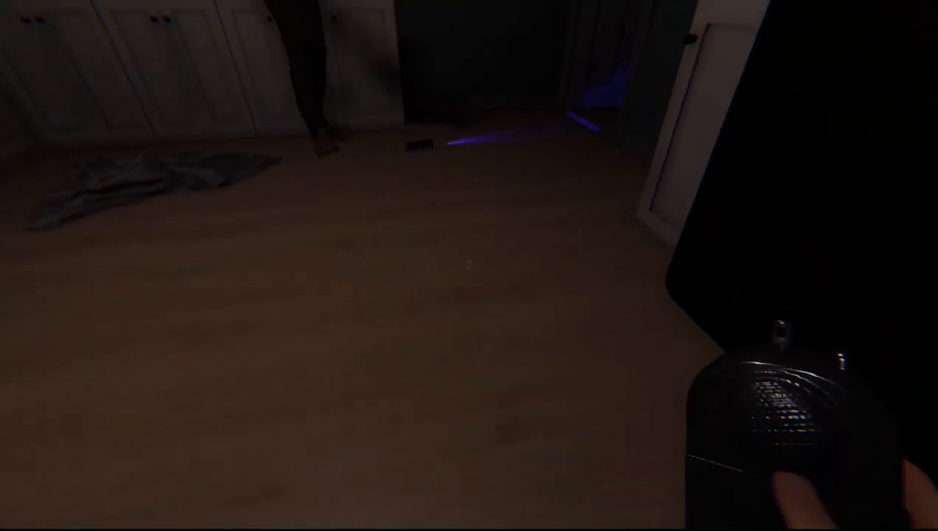
mouse_move(469, 266)
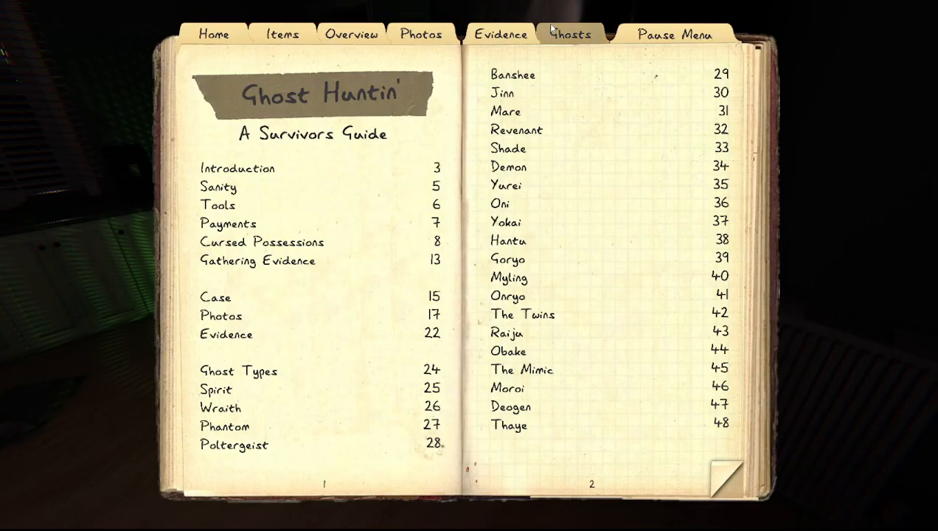
click(499, 34)
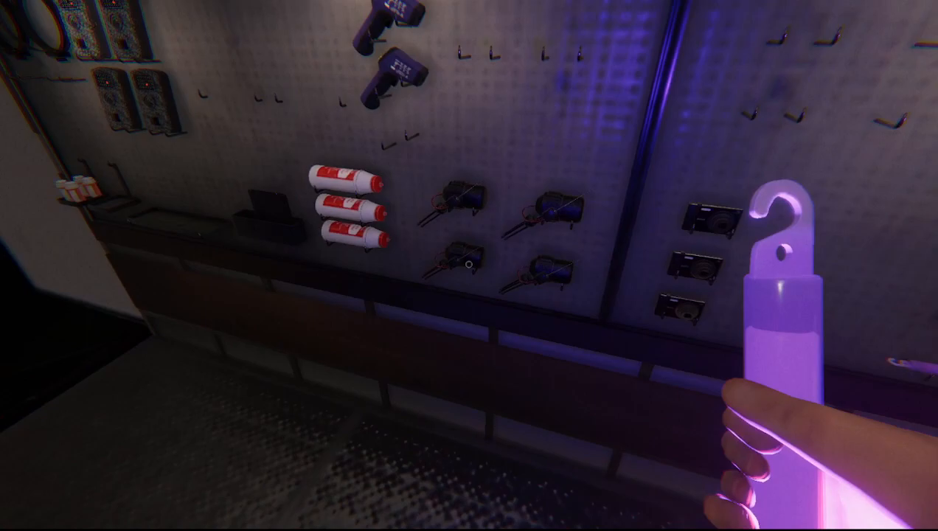
Bring up the journal's evidence page and pick Banshee as the ghost
key(j)
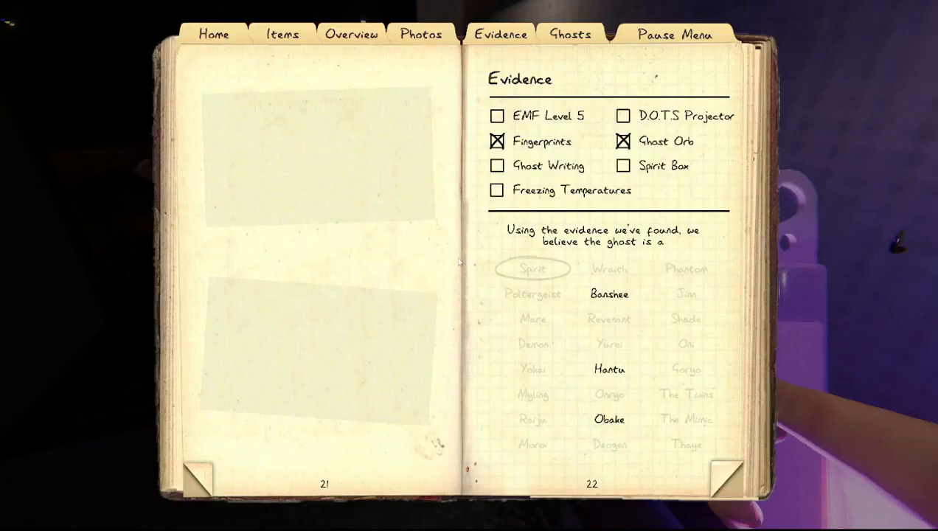
click(623, 116)
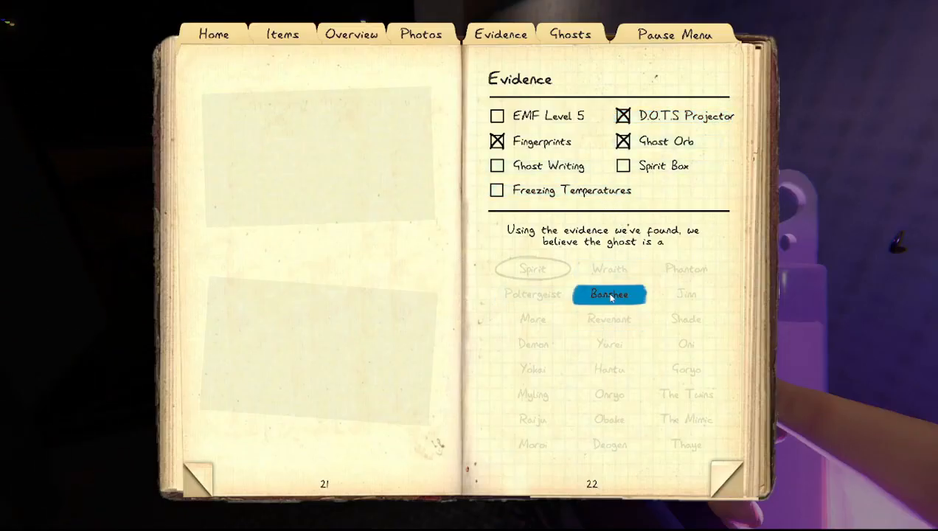